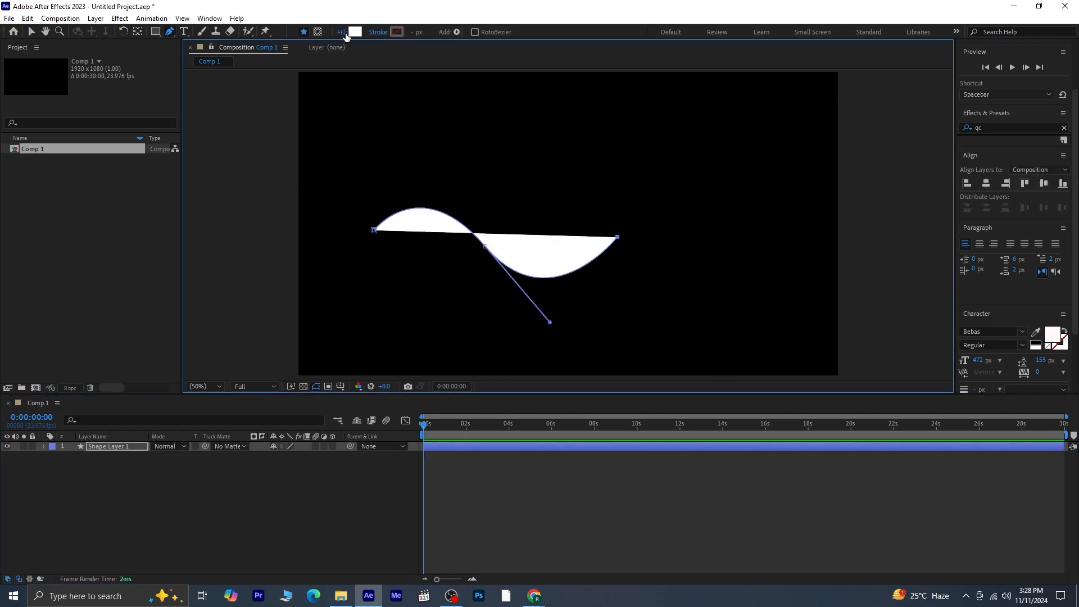
- Remove the fill from the wave shape so only the white stroke remains
{"action": "left_click", "coordinate": [341, 31]}
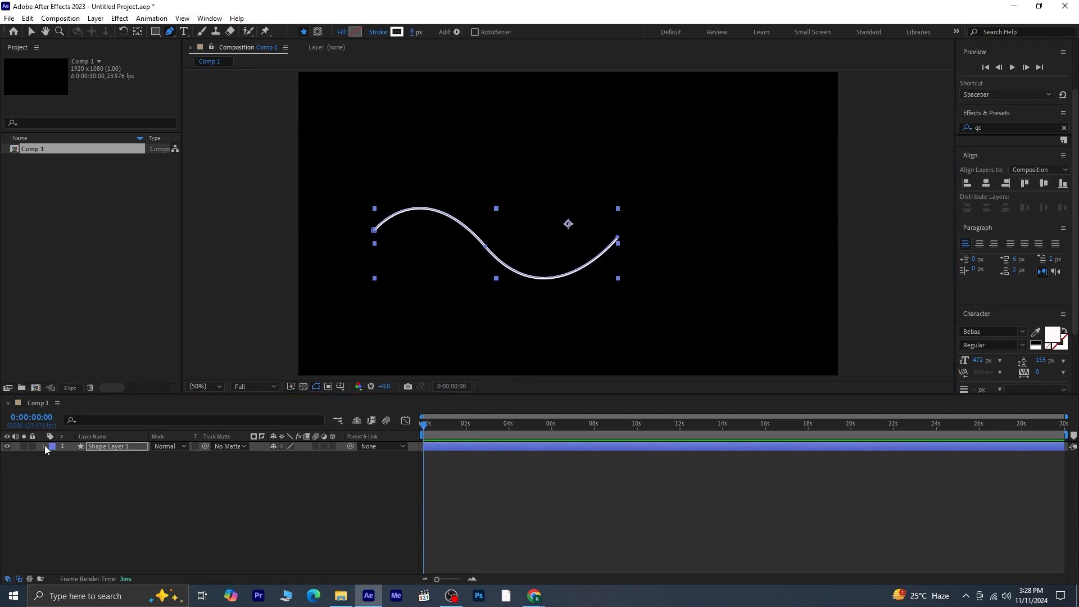
- Reveal the Stroke 1 settings inside Shape Layer 1 > Contents > Shape 1
{"action": "left_click", "coordinate": [54, 445]}
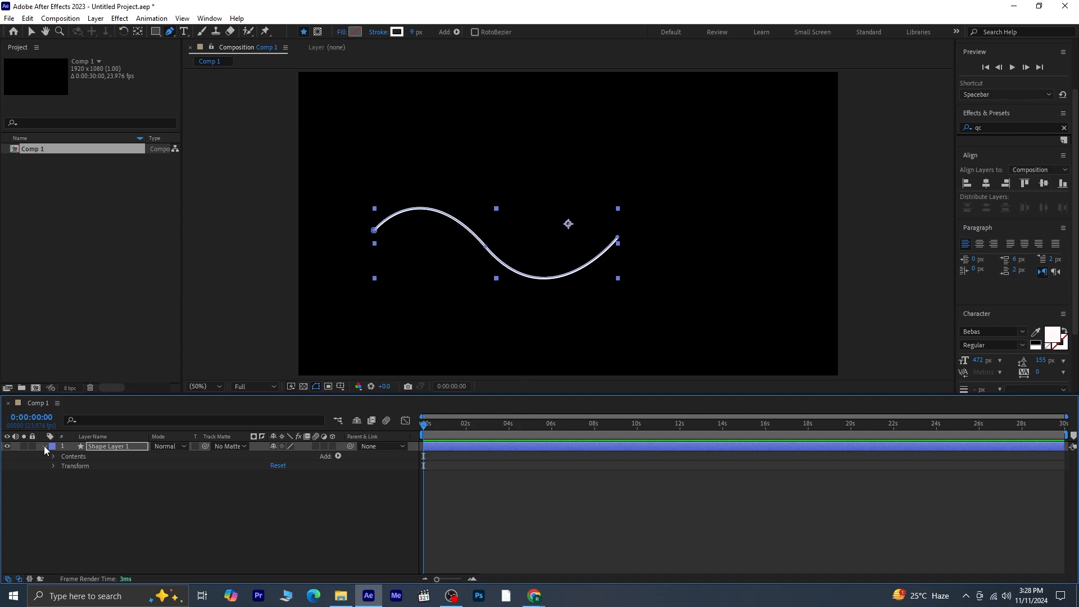
{"action": "left_click", "coordinate": [52, 456]}
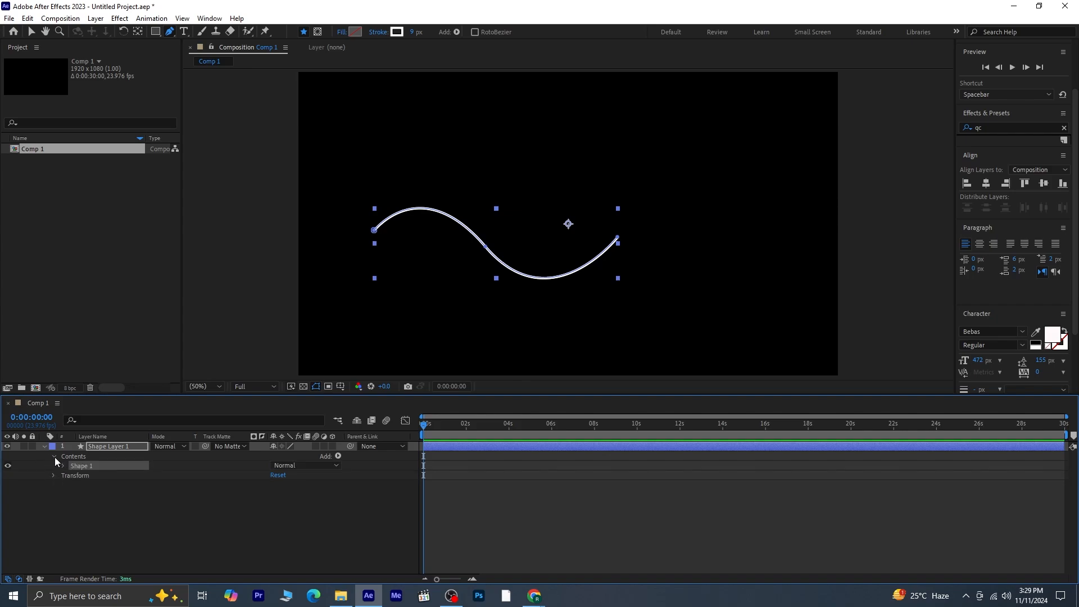
{"action": "left_click", "coordinate": [65, 466]}
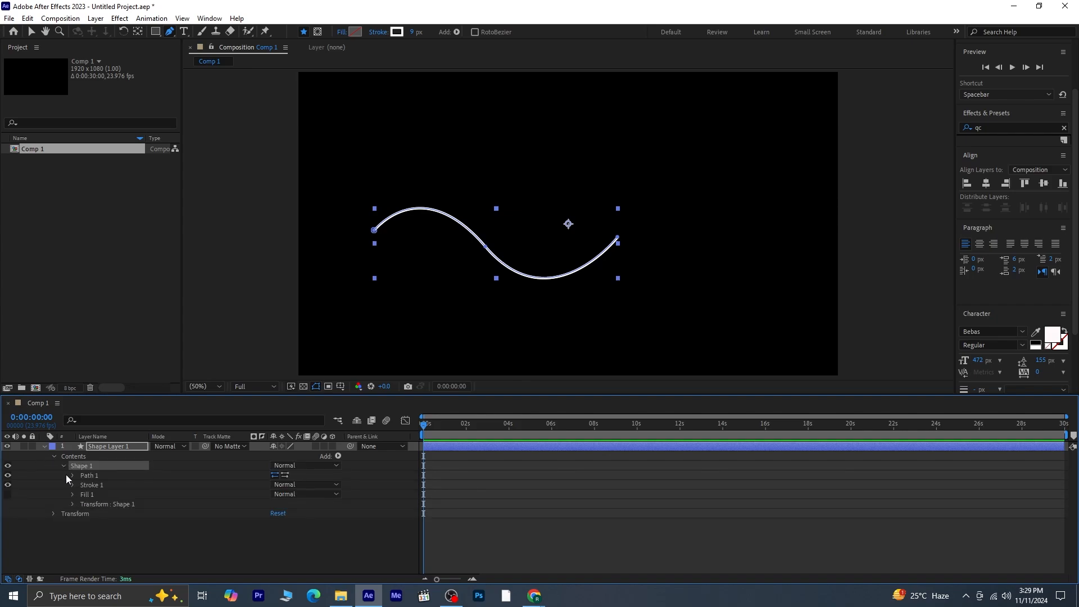
{"action": "left_click", "coordinate": [73, 484]}
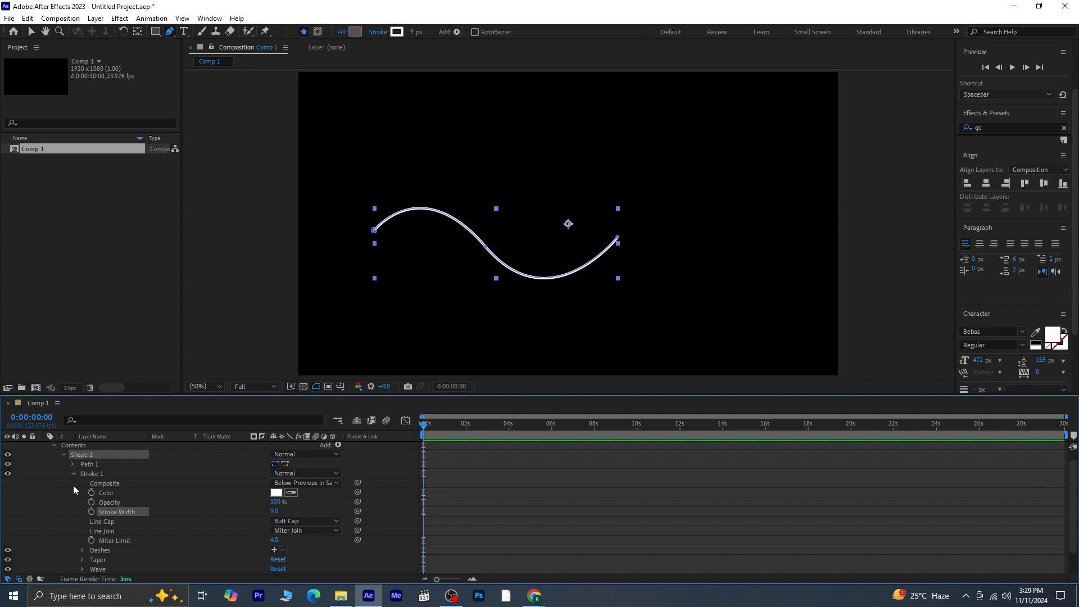
{"action": "mouse_move", "coordinate": [73, 543]}
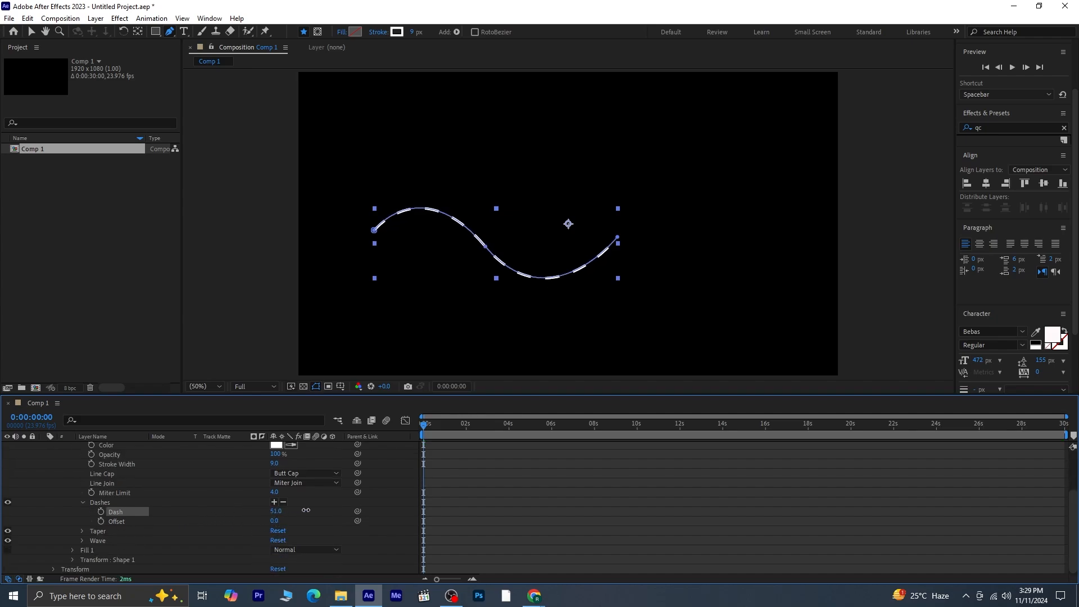
- Set the stroke's dash length to 32 and its line cap to Round Cap
{"action": "left_click_drag", "start_coordinate": [303, 511], "coordinate": [279, 511]}
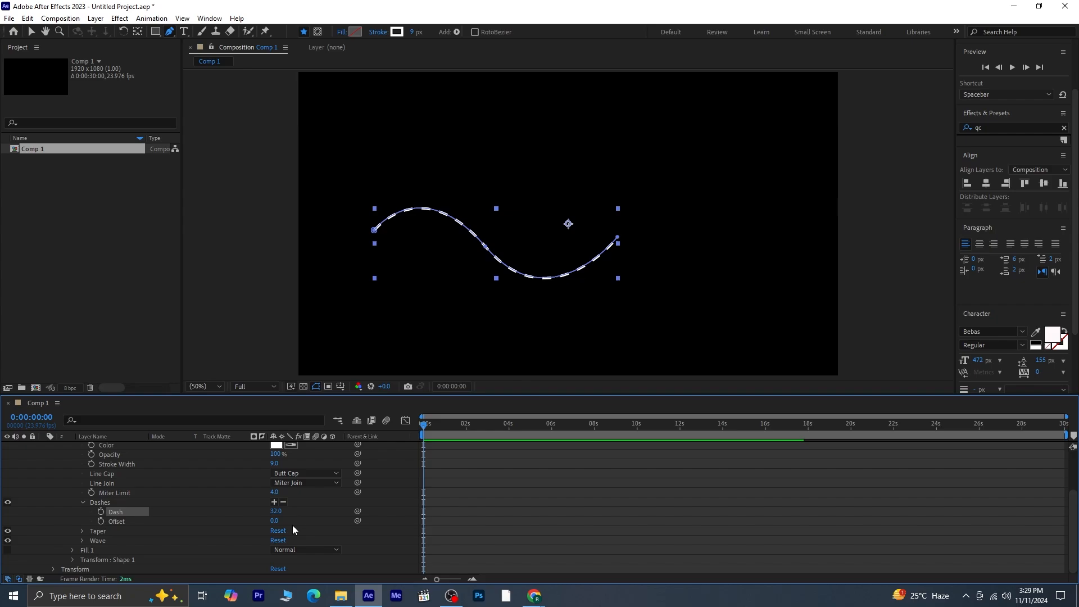
{"action": "left_click", "coordinate": [305, 473]}
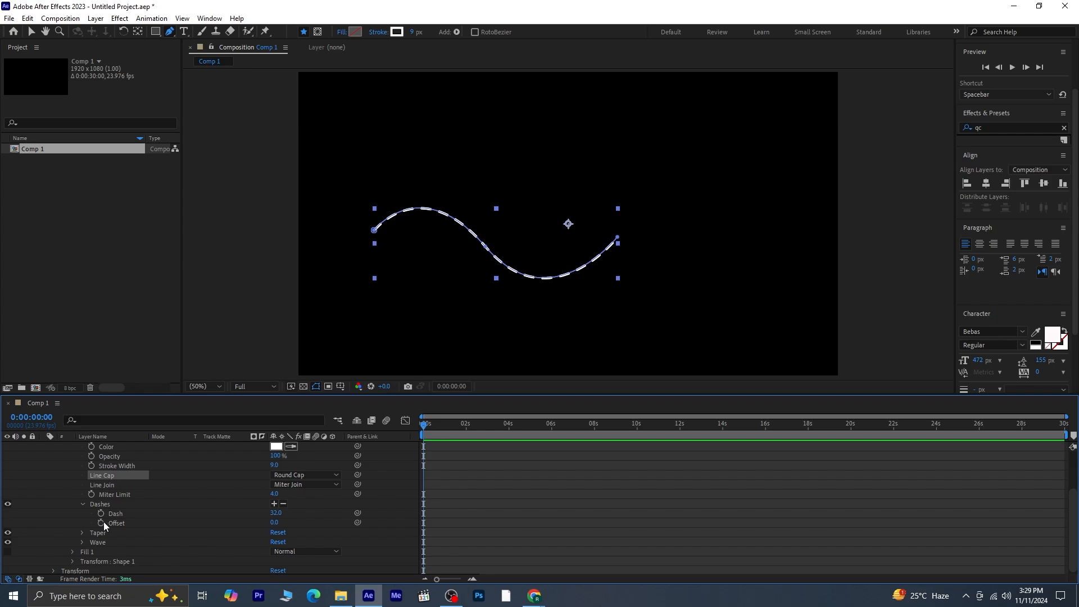
- Keyframe the dash Offset at 0s and again near 4s so the dashes travel
{"action": "left_click", "coordinate": [90, 524]}
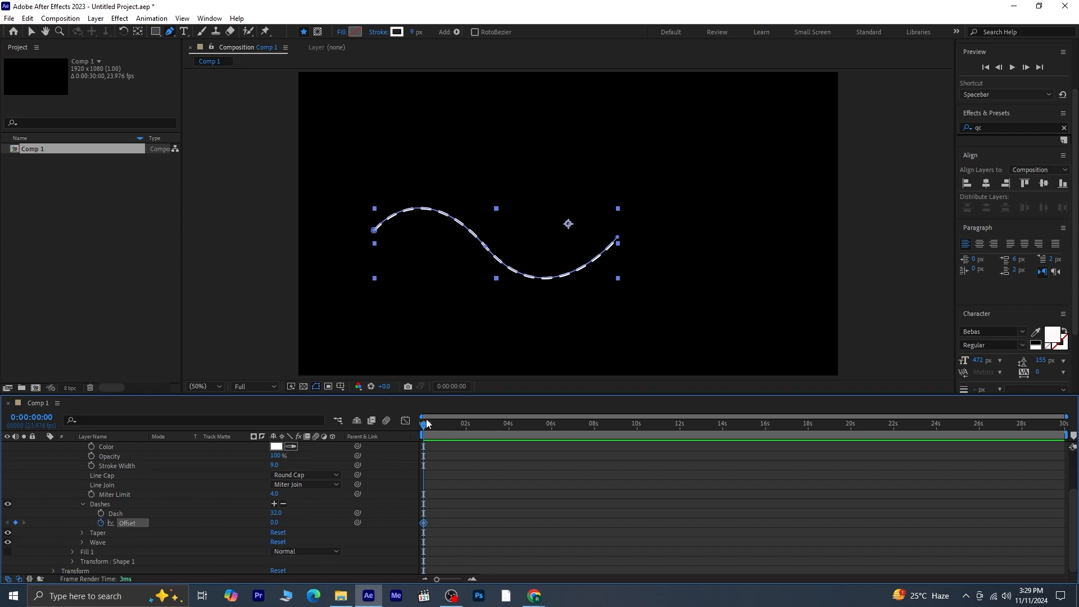
{"action": "left_click", "coordinate": [506, 423]}
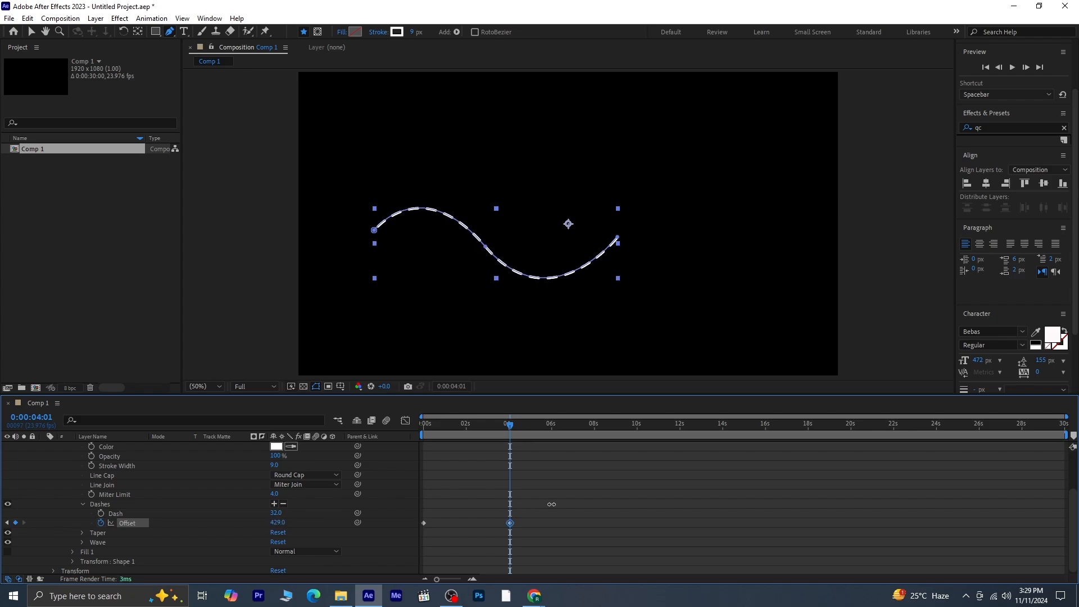
{"action": "left_click", "coordinate": [425, 422]}
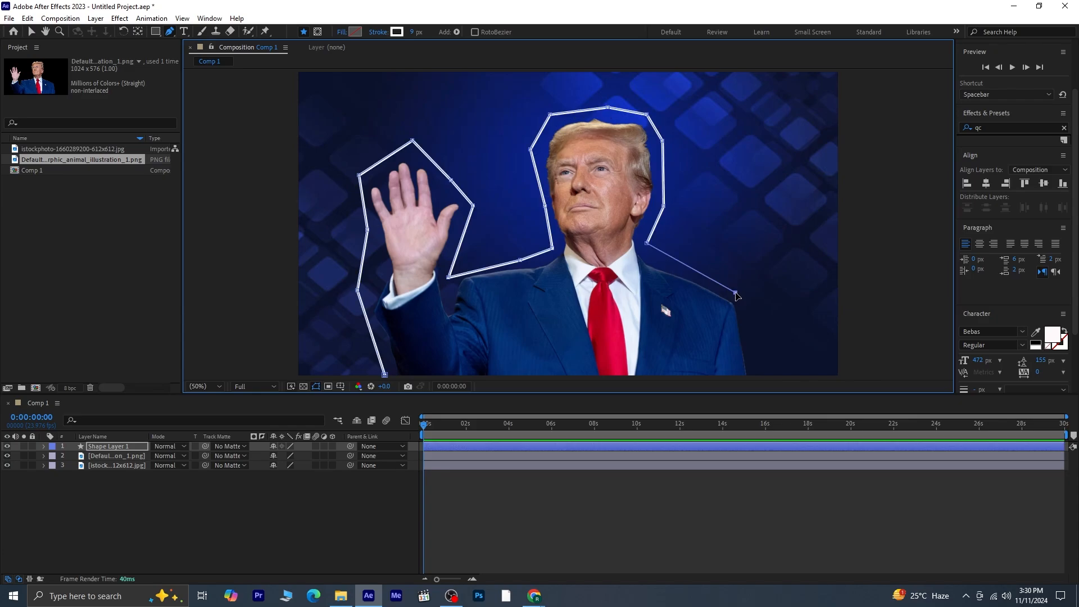
- Extend the pen-drawn outline down along the man's shoulder
{"action": "left_click_drag", "start_coordinate": [737, 296], "coordinate": [754, 331]}
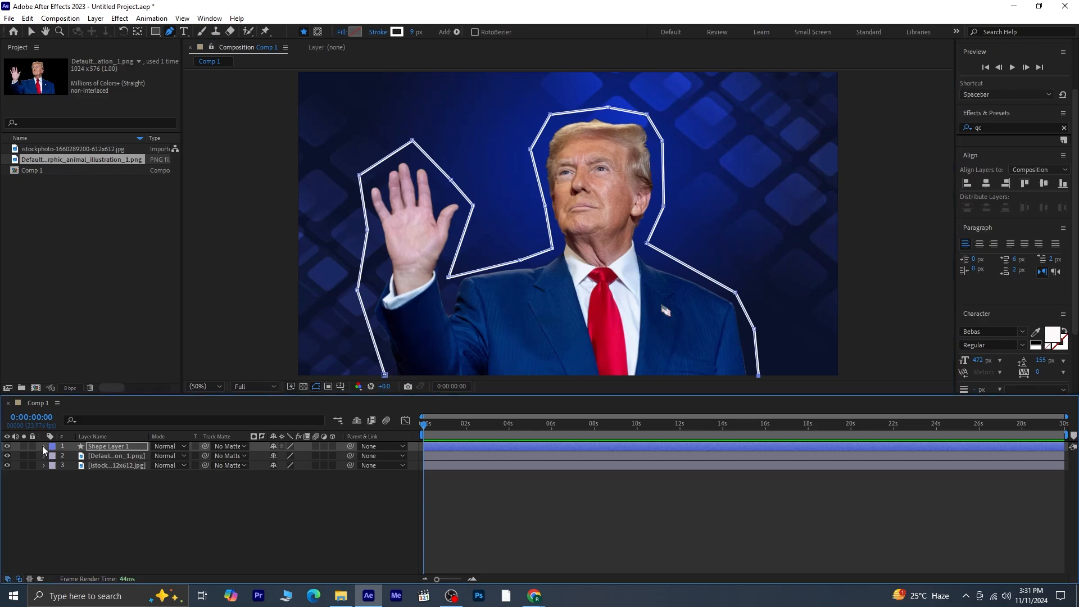
- Give the outline rounded dash caps and move the playhead just past 5s for the next offset keyframe
{"action": "left_click", "coordinate": [43, 446]}
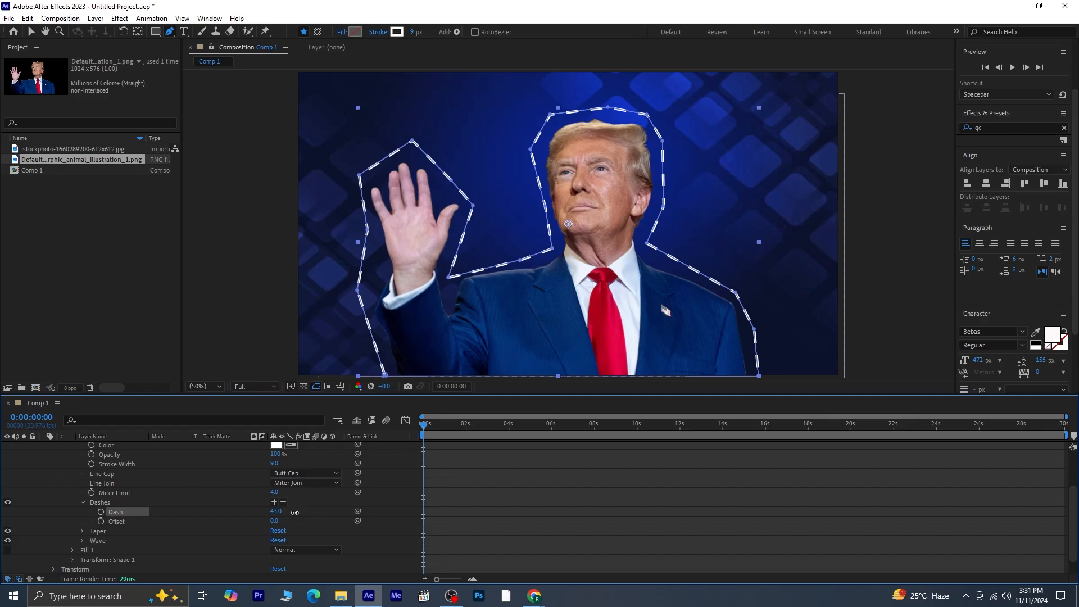
{"action": "left_click", "coordinate": [304, 473]}
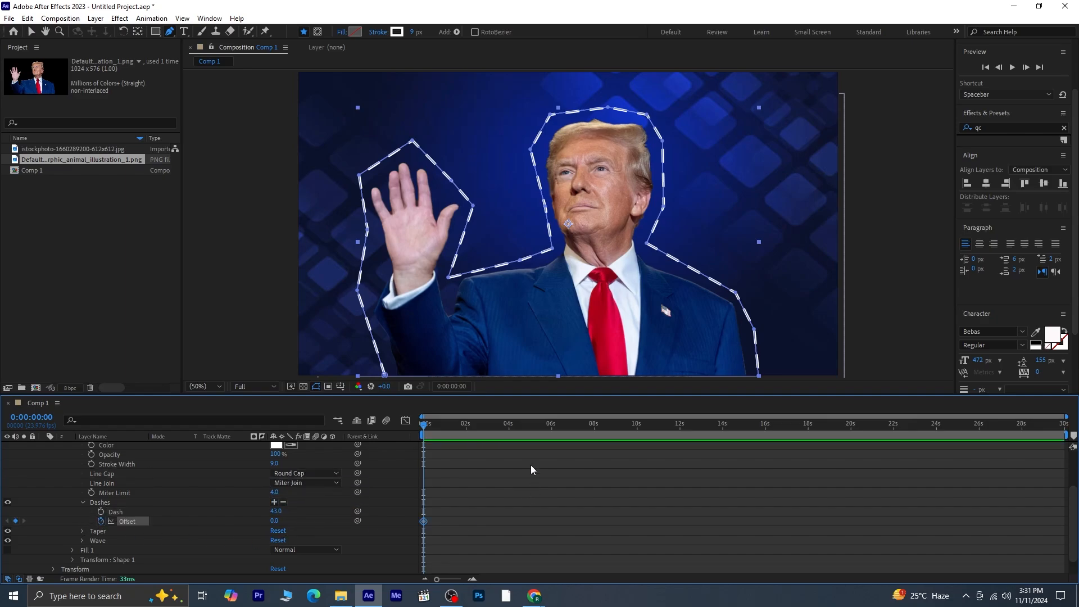
{"action": "left_click", "coordinate": [550, 424]}
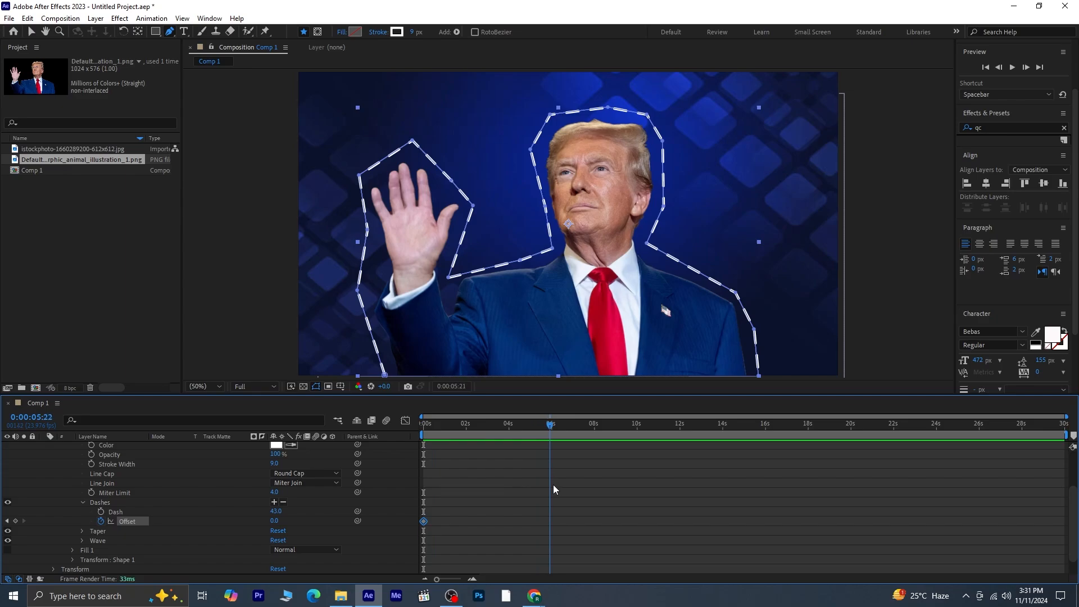